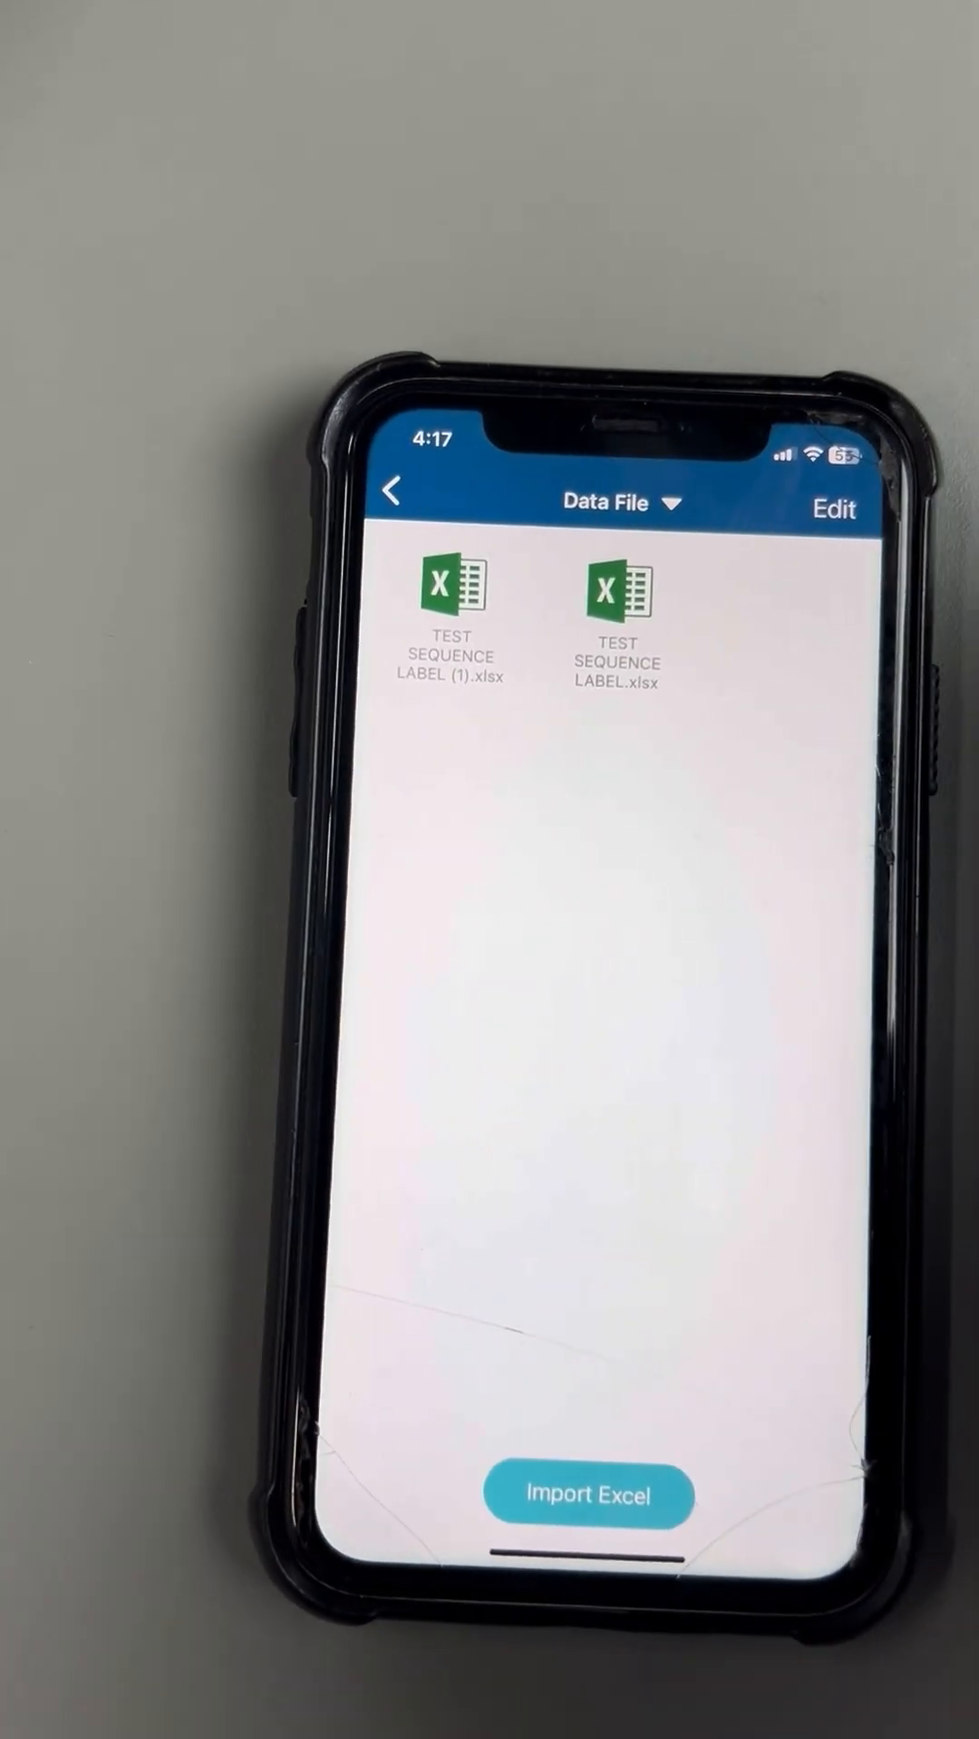
# Start an Excel import and browse the files stored On My iPhone
pyautogui.click(584, 1494)
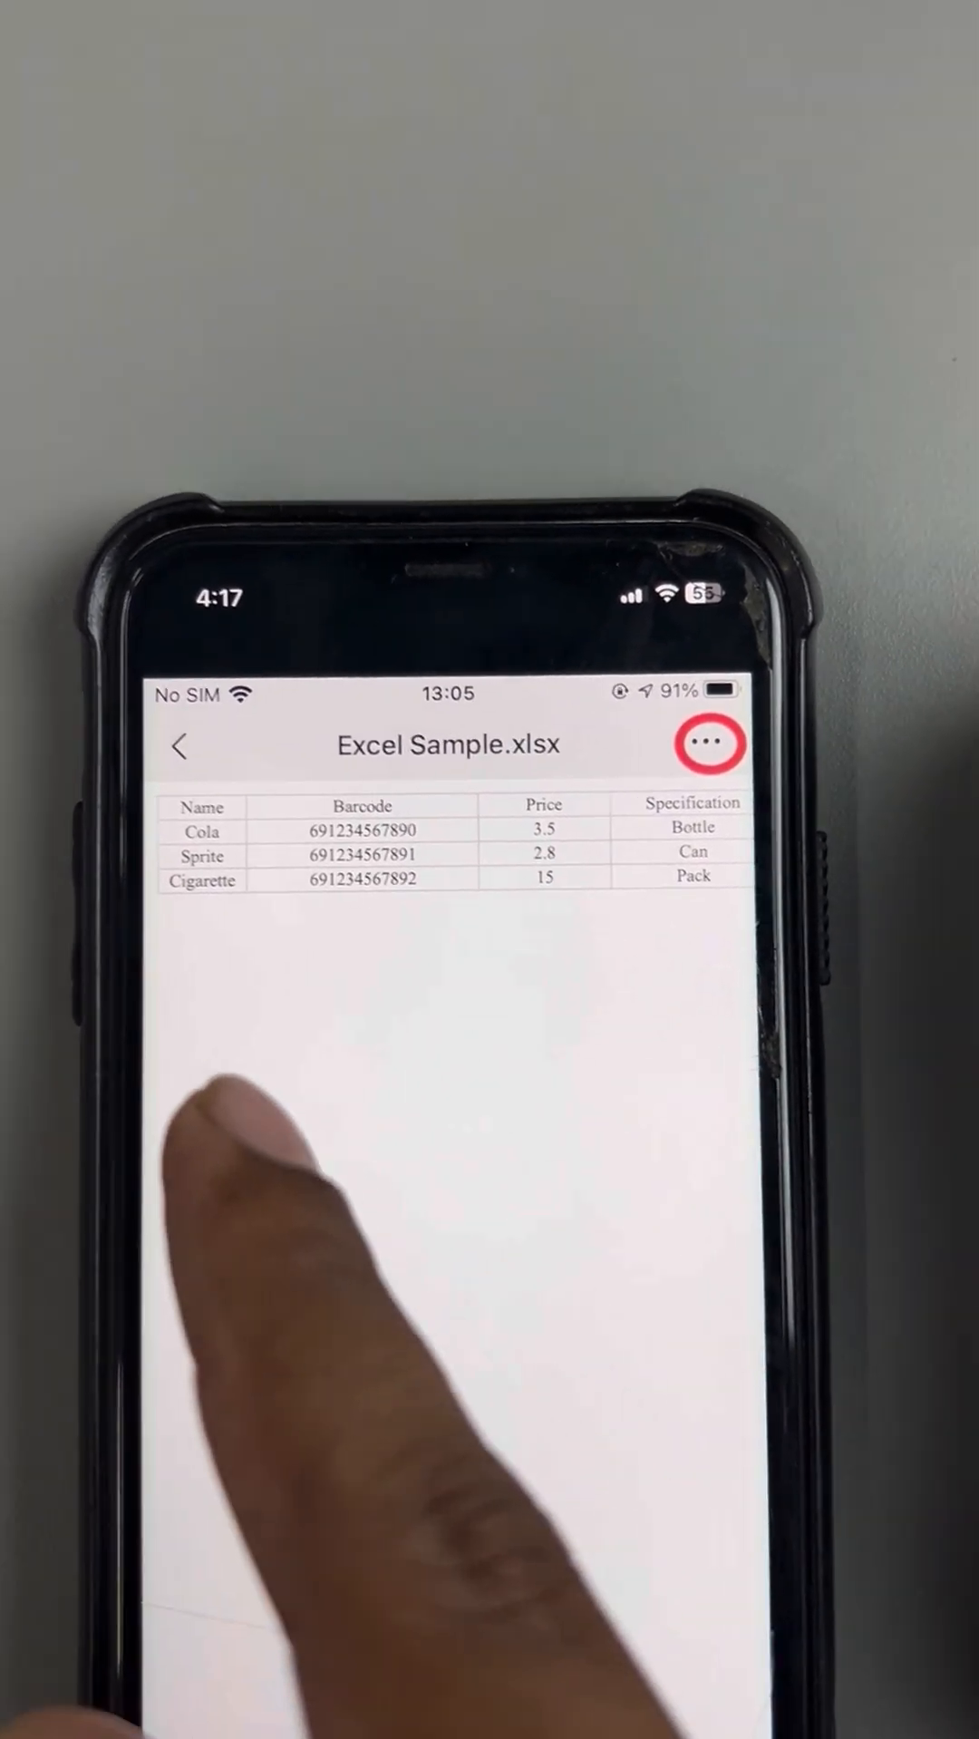
pyautogui.click(709, 744)
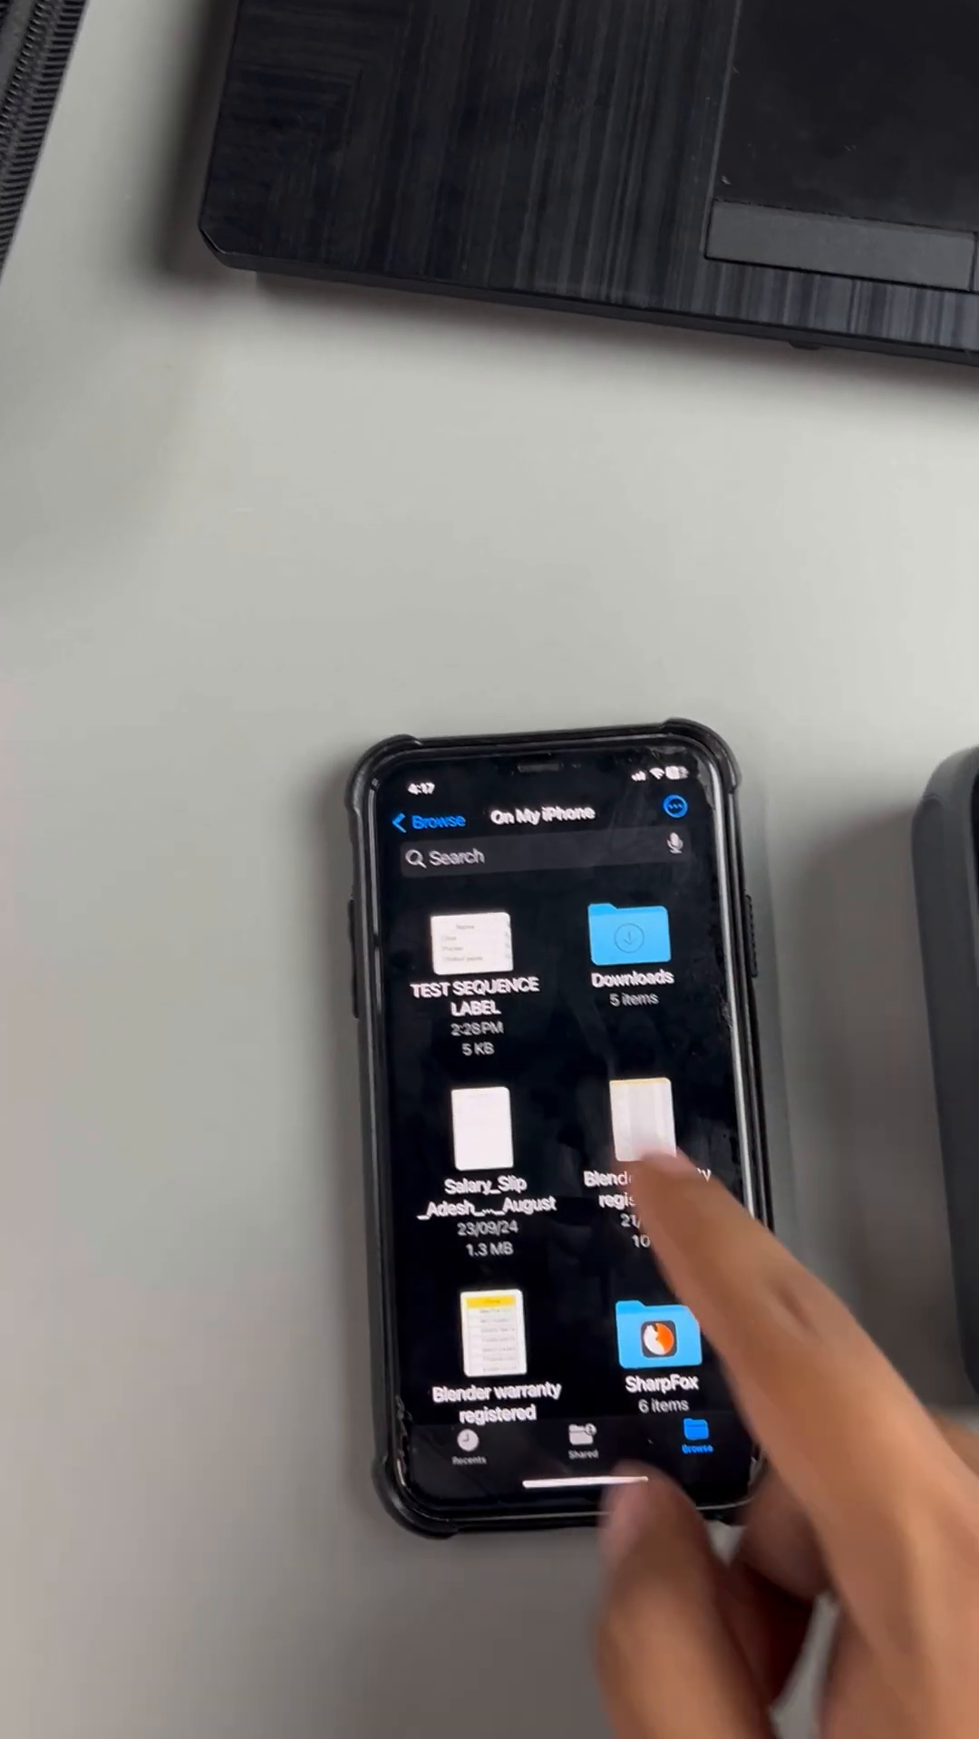
# Share the TEST SEQUENCE LABEL spreadsheet from Files into WePrint
pyautogui.click(472, 952)
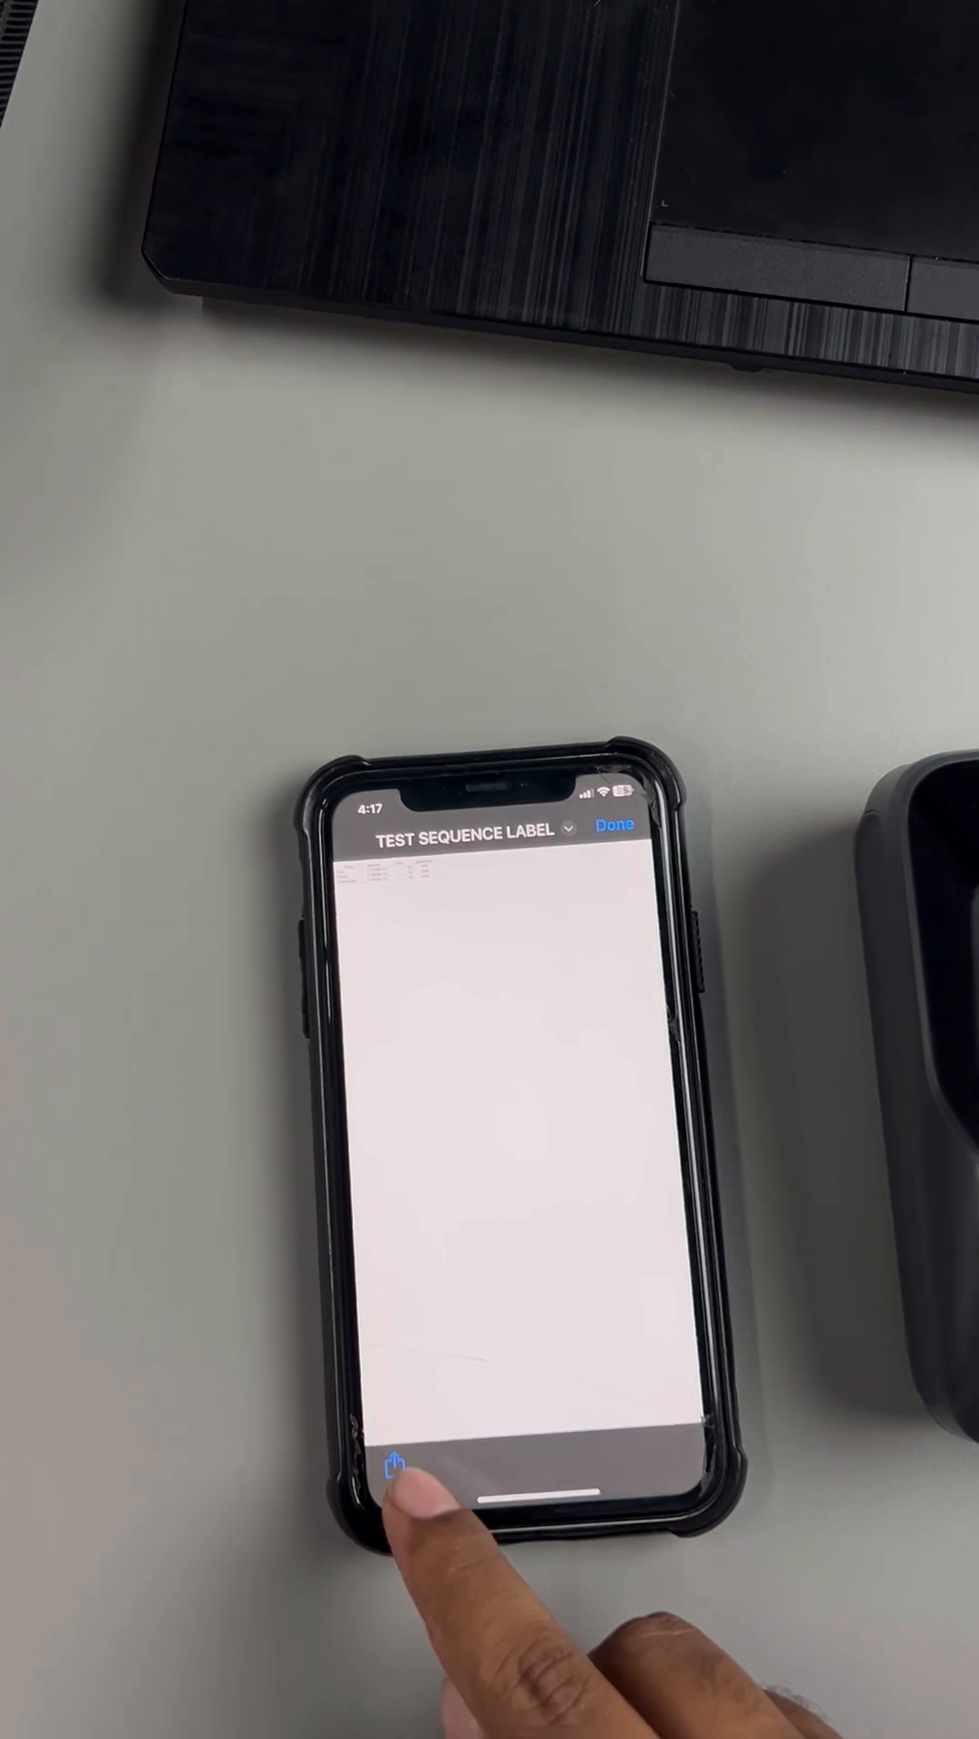
pyautogui.click(394, 1468)
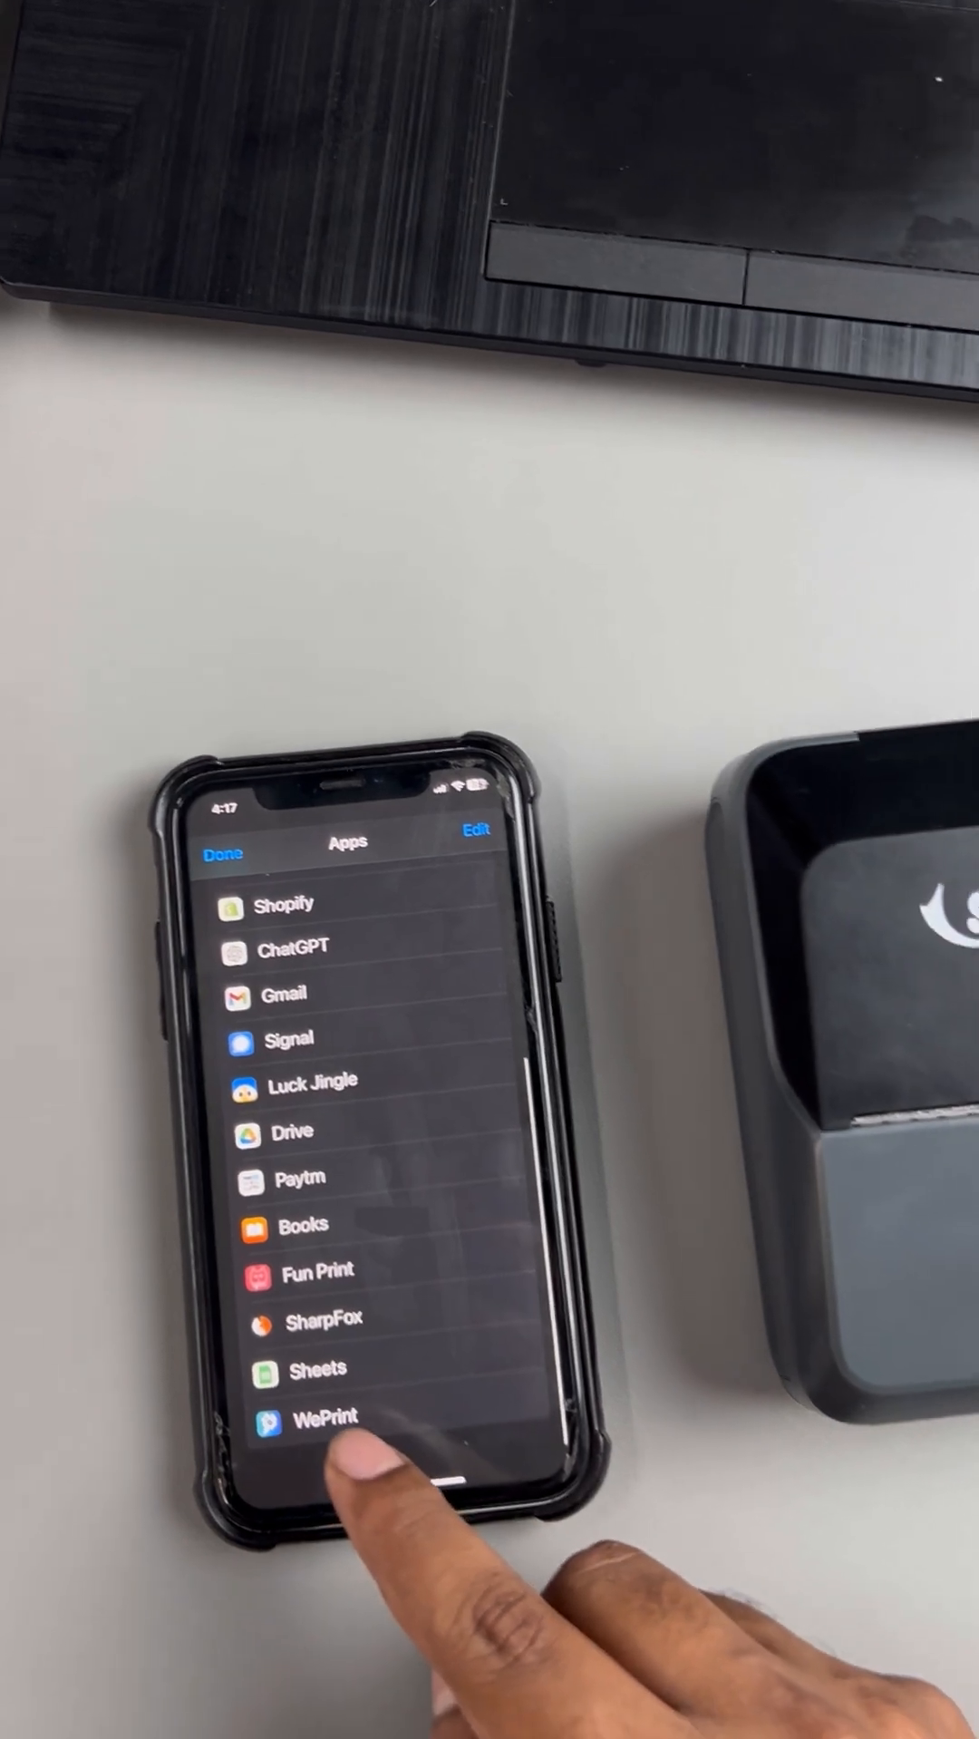
pyautogui.click(328, 1419)
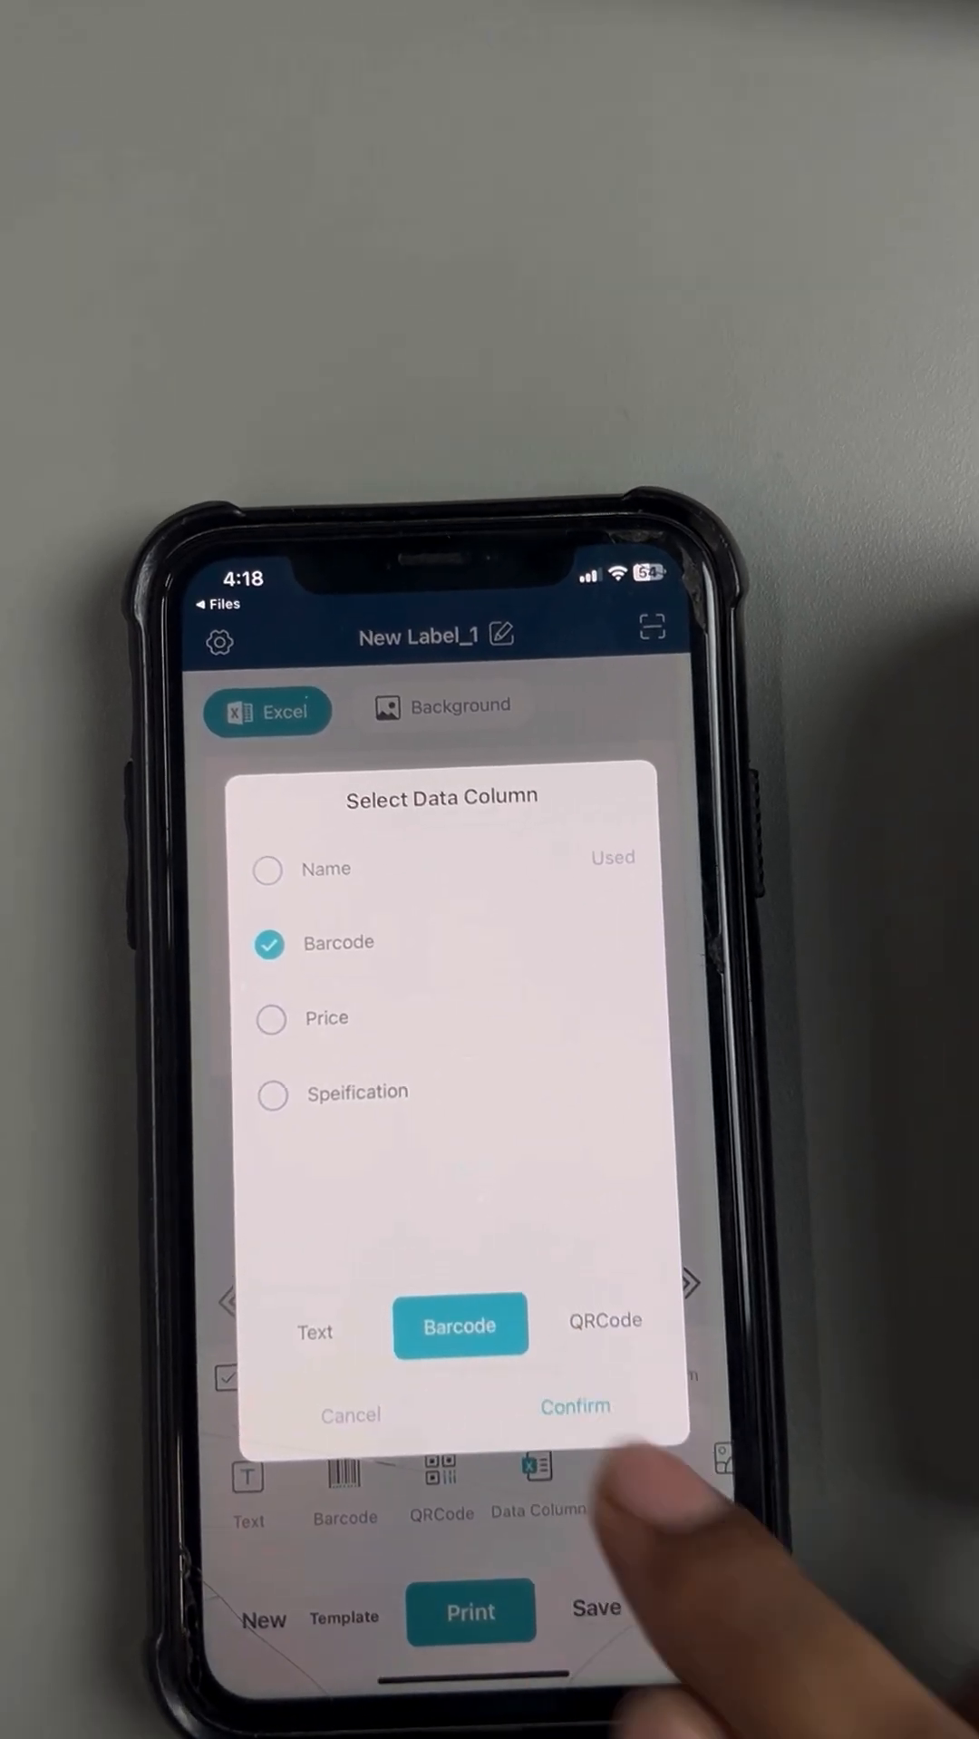
# Bind the sheet's Barcode column to the label as a barcode element
pyautogui.click(575, 1406)
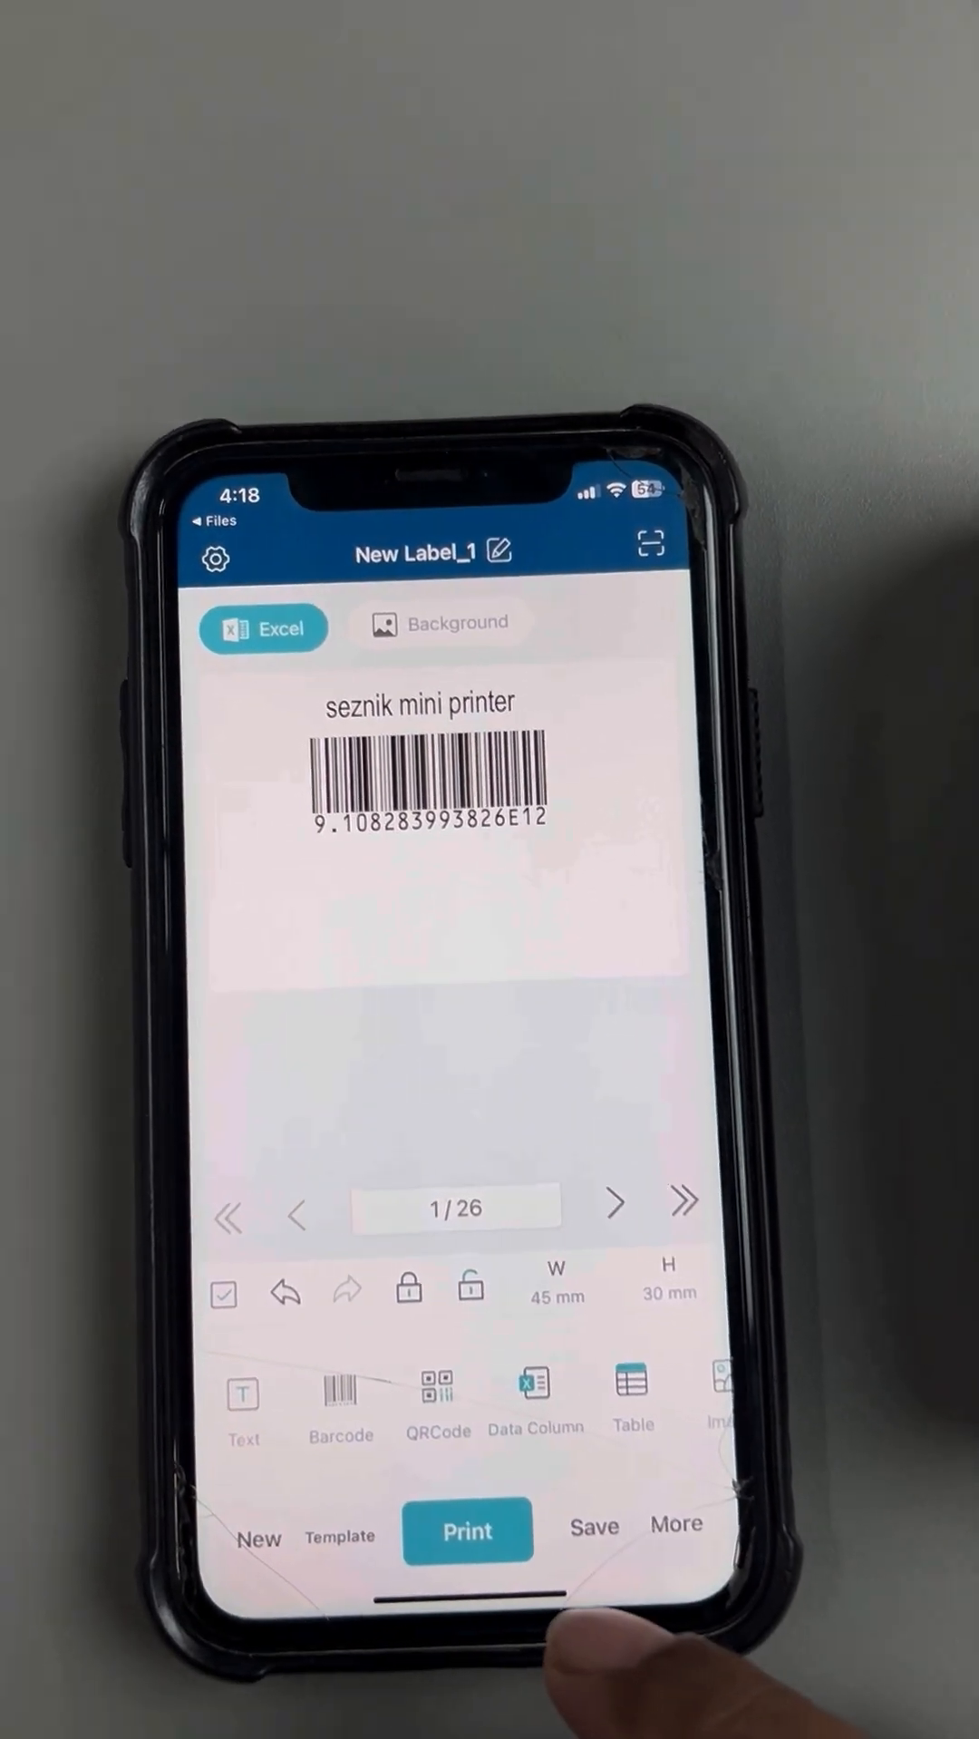
# Add Specification and Price below the barcode and enlarge the barcode
pyautogui.click(535, 1392)
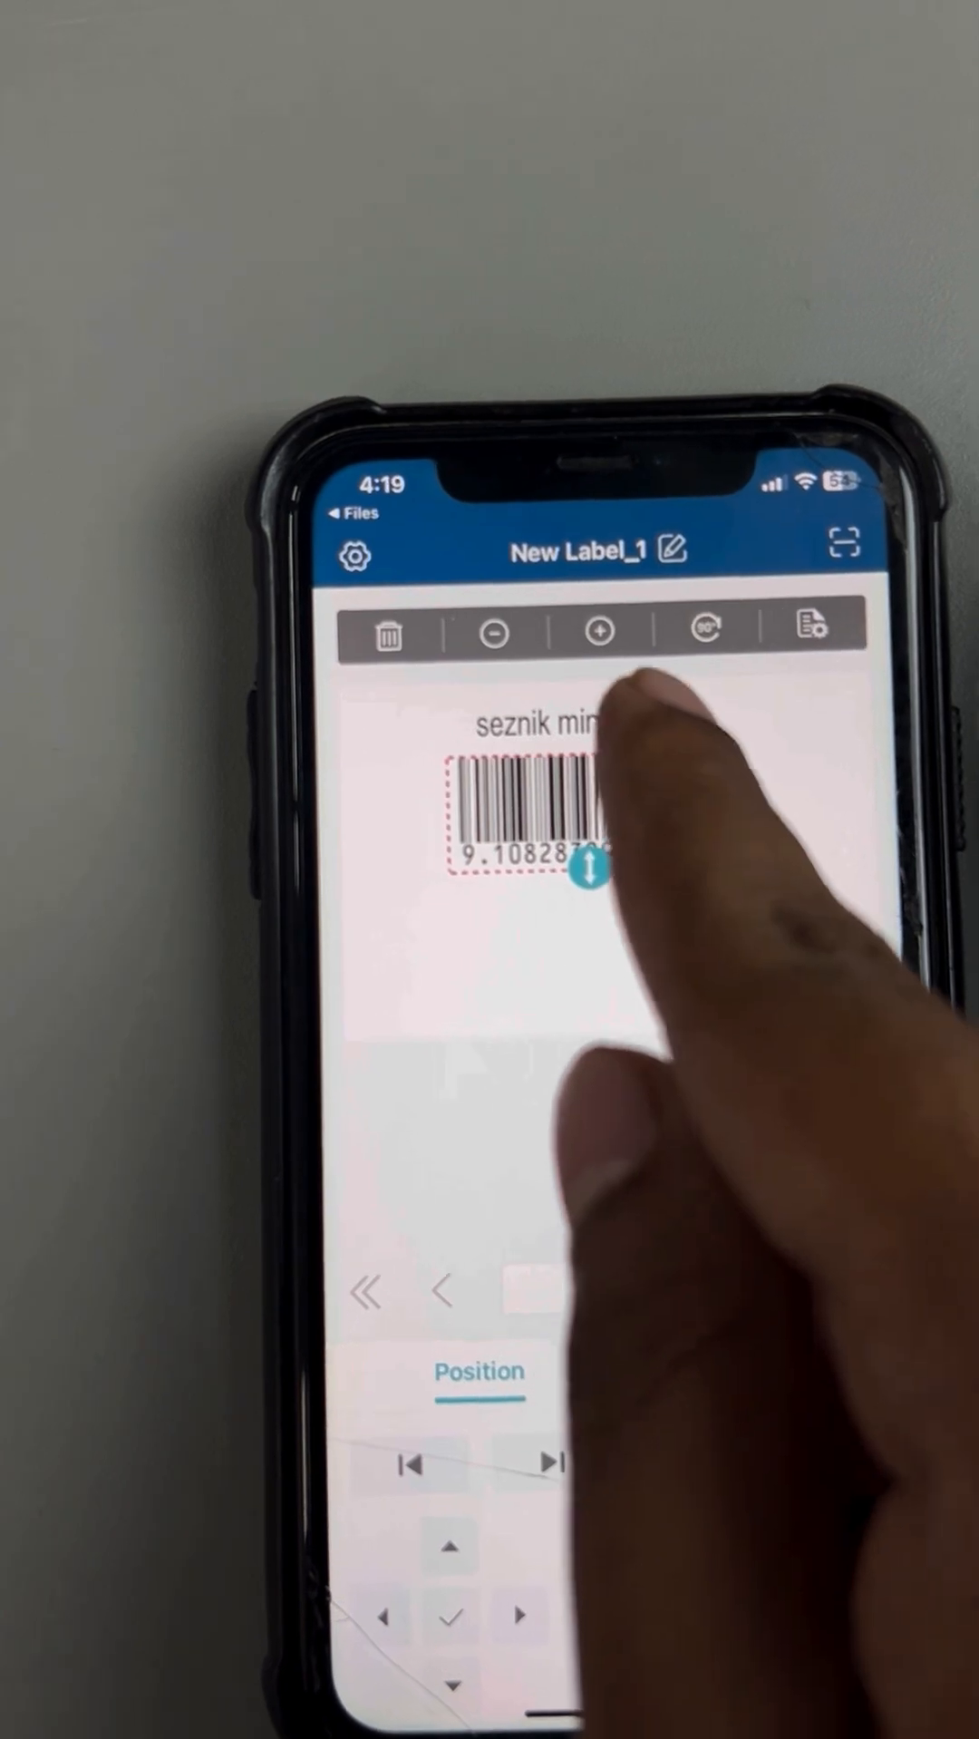
pyautogui.click(682, 551)
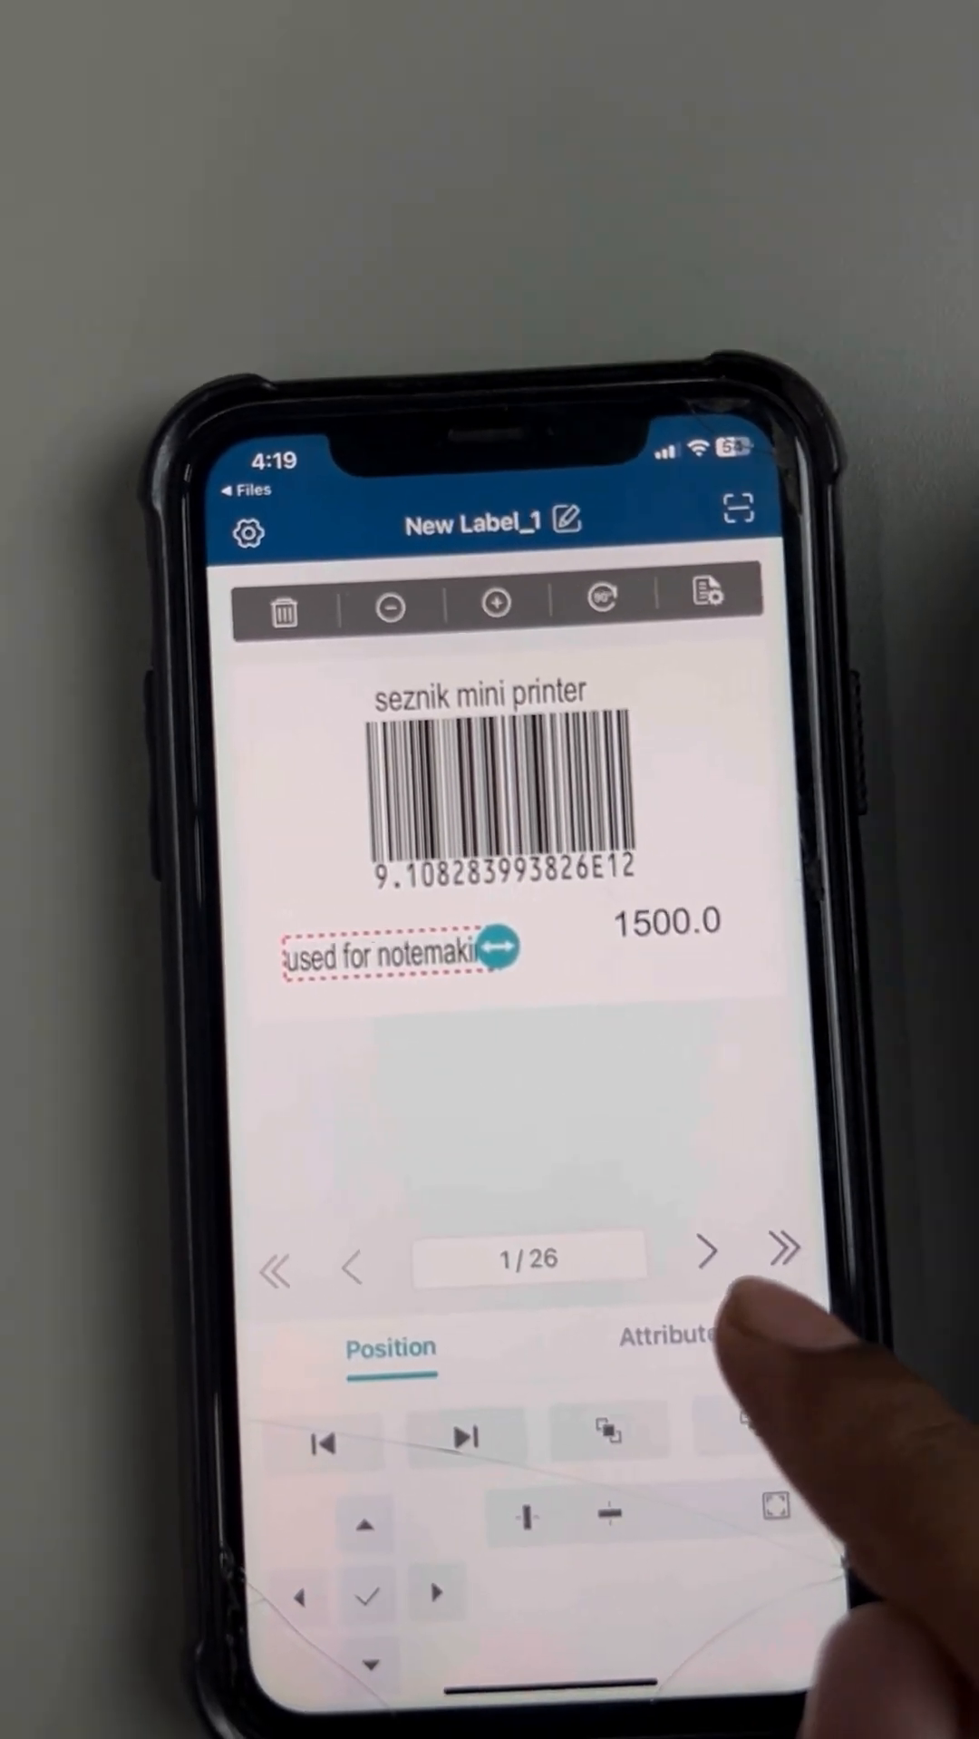
pyautogui.click(707, 1258)
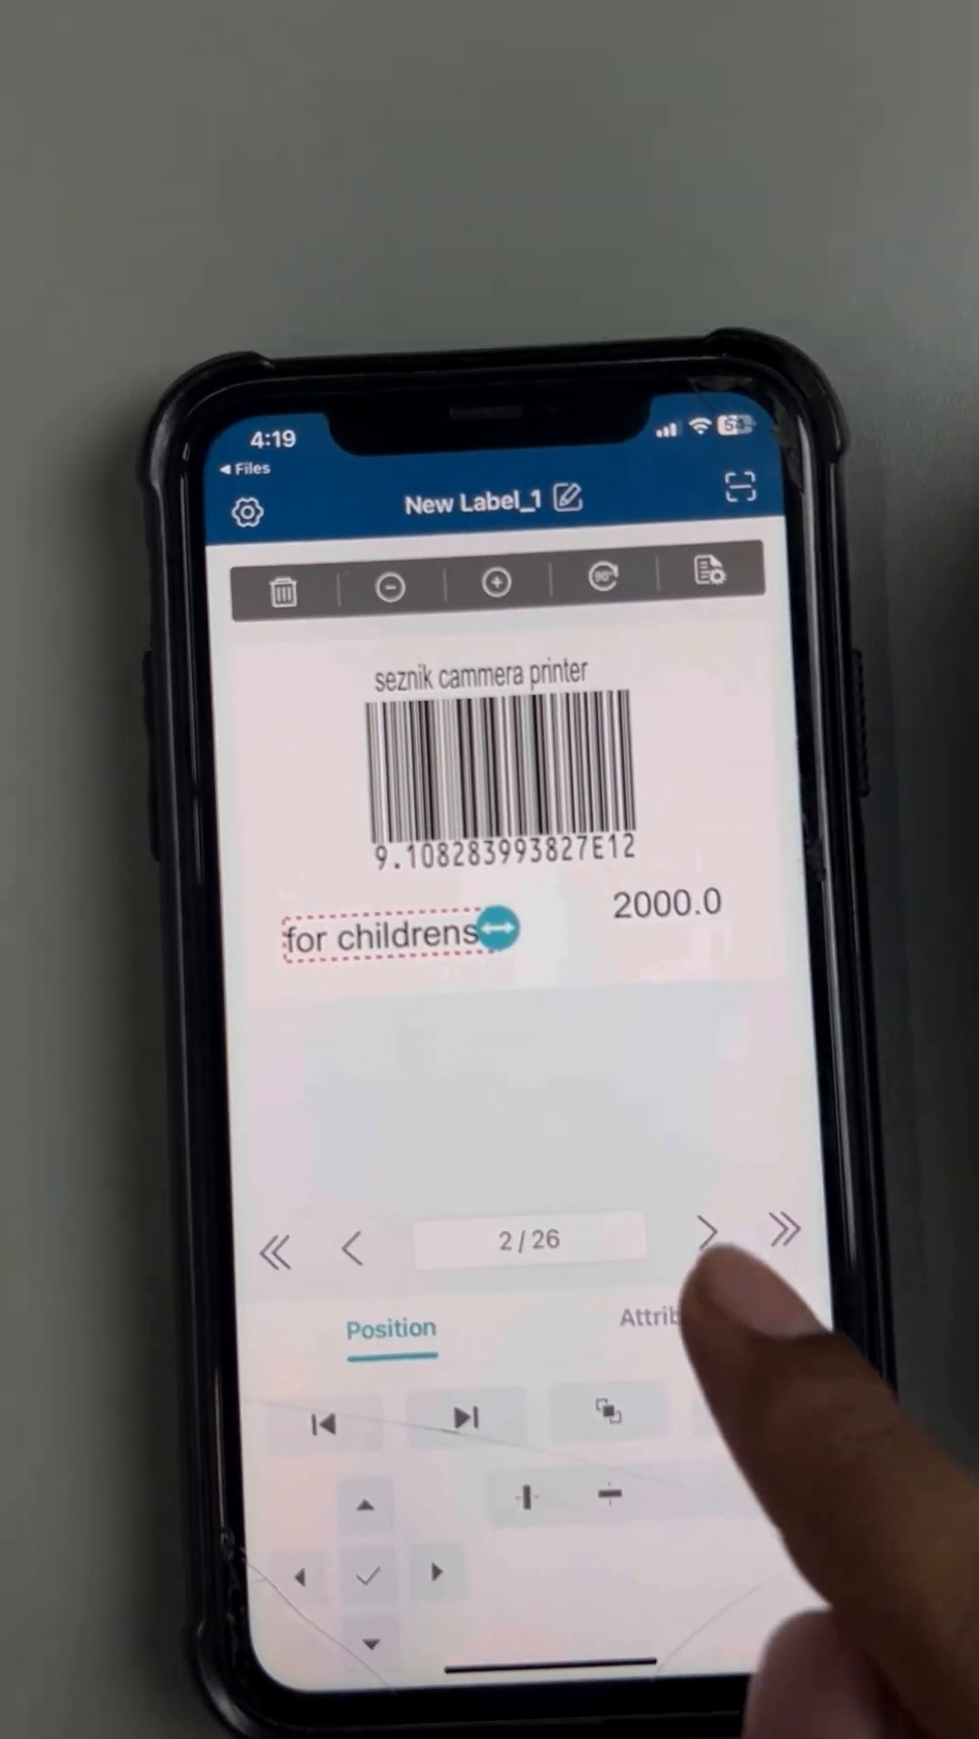
pyautogui.click(713, 1255)
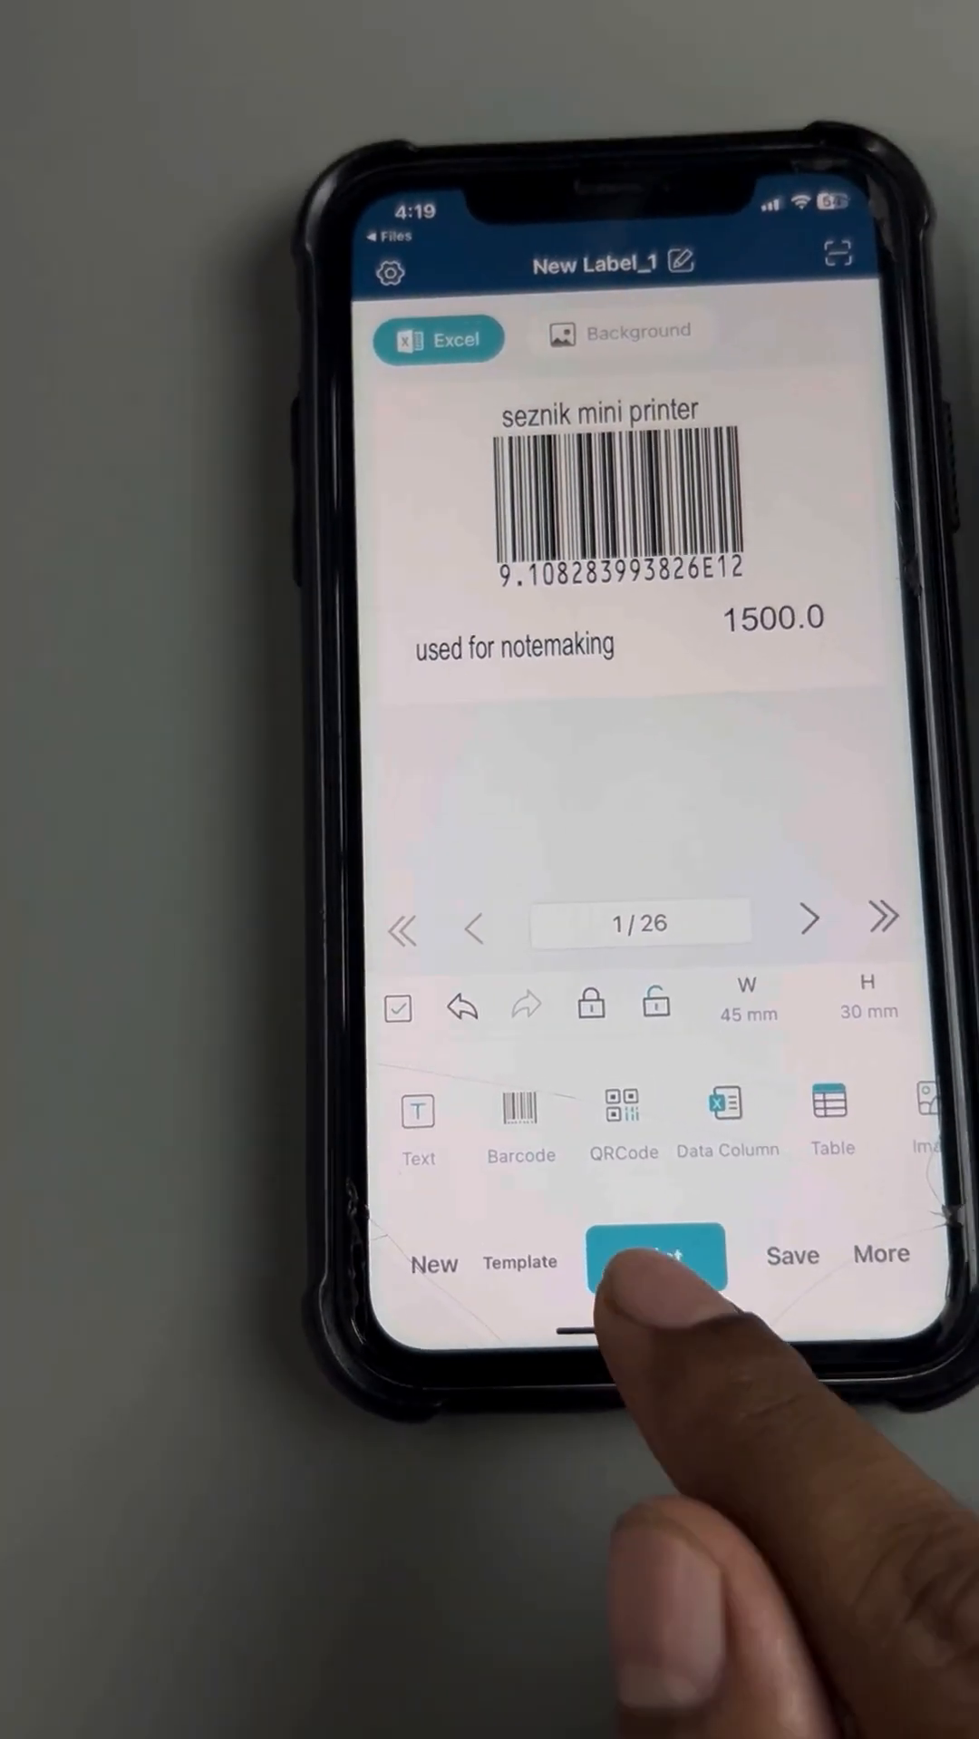
# Print 10 pages of labels, one copy per spreadsheet record
pyautogui.click(651, 1258)
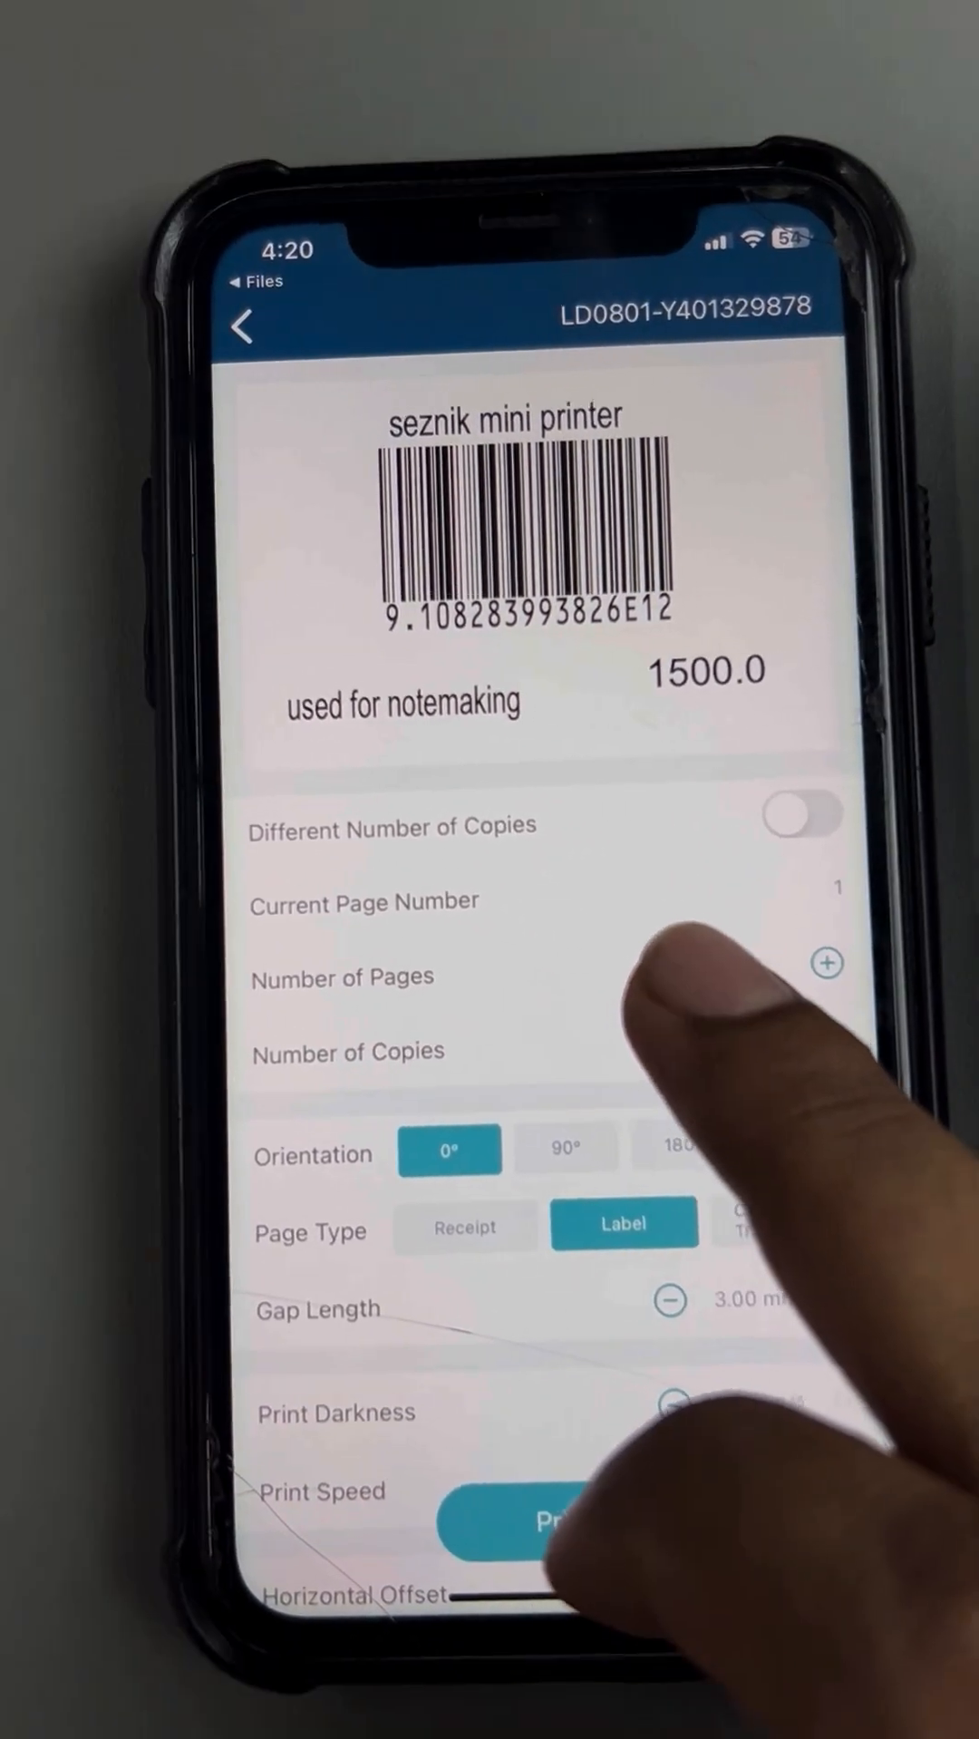
pyautogui.click(825, 963)
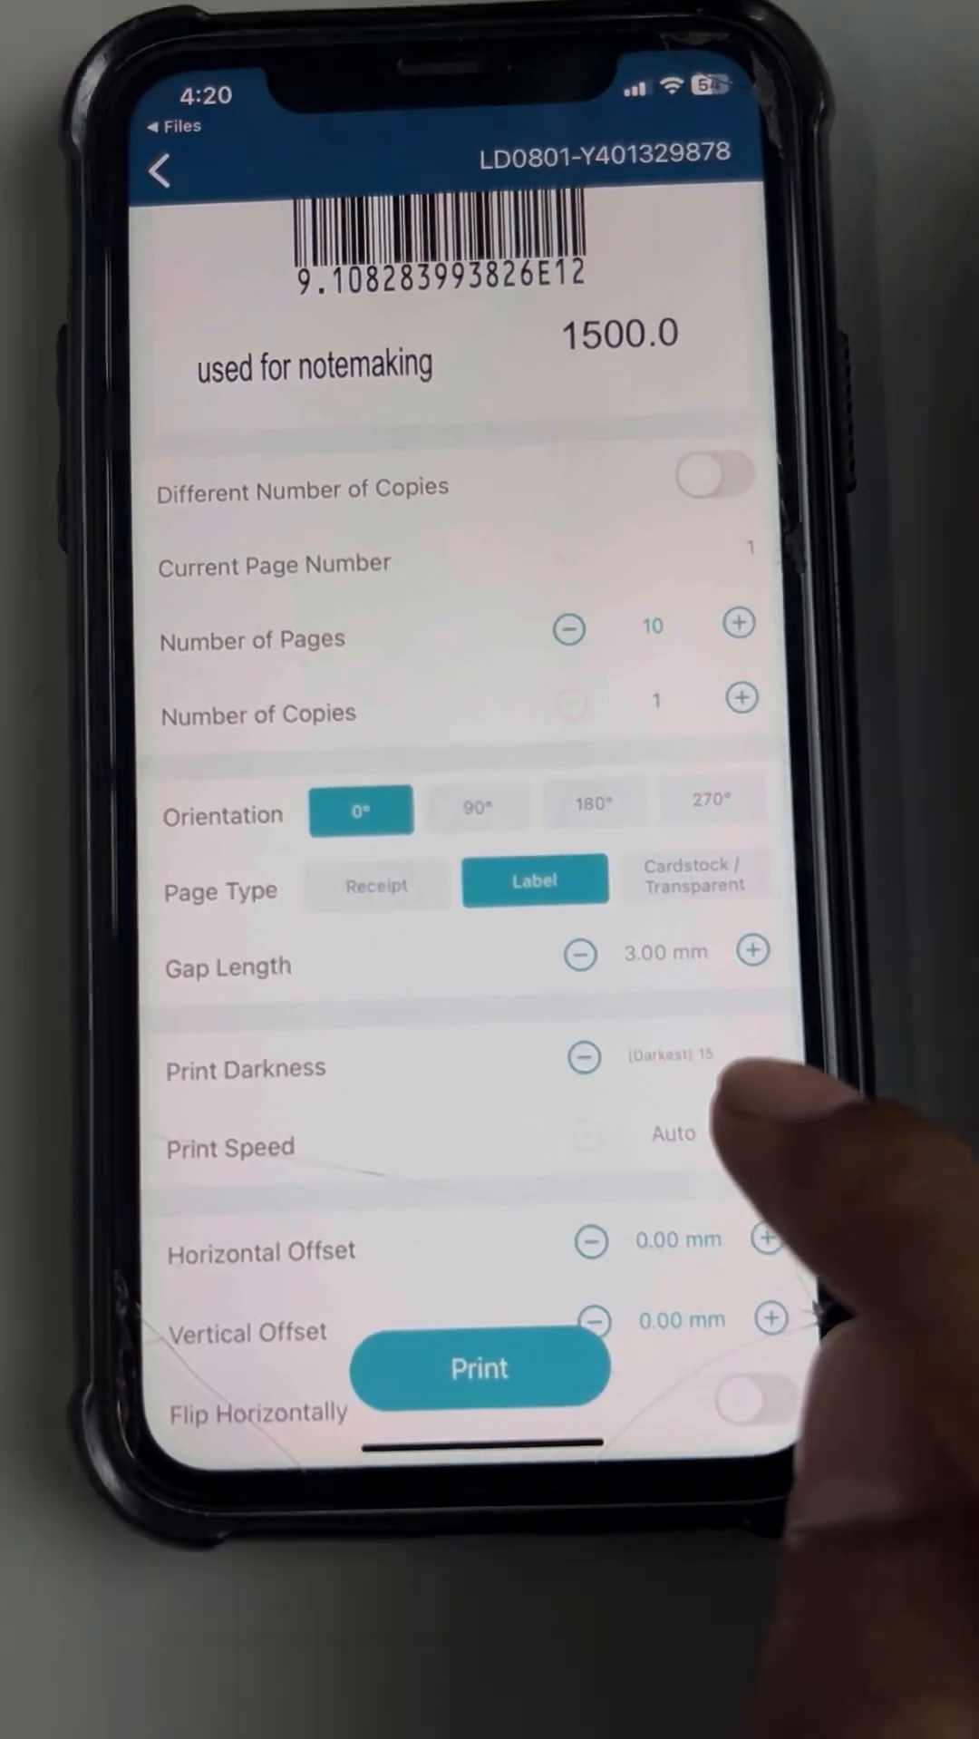
pyautogui.scroll(-3)
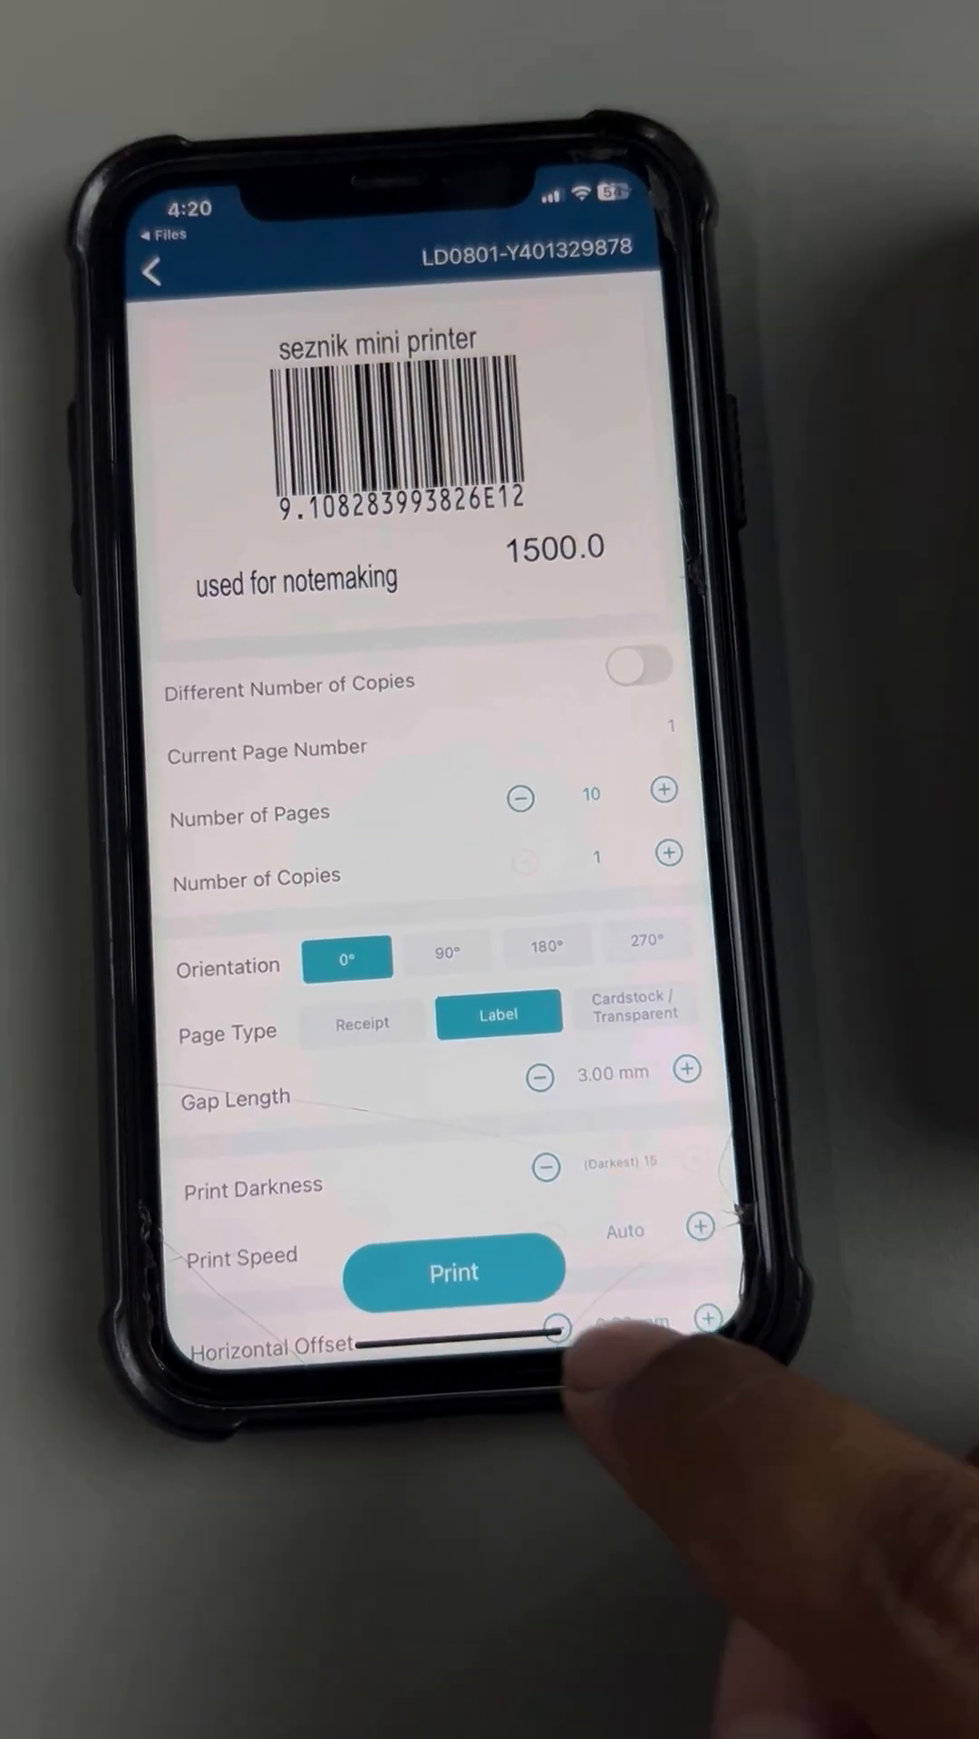
pyautogui.click(453, 1273)
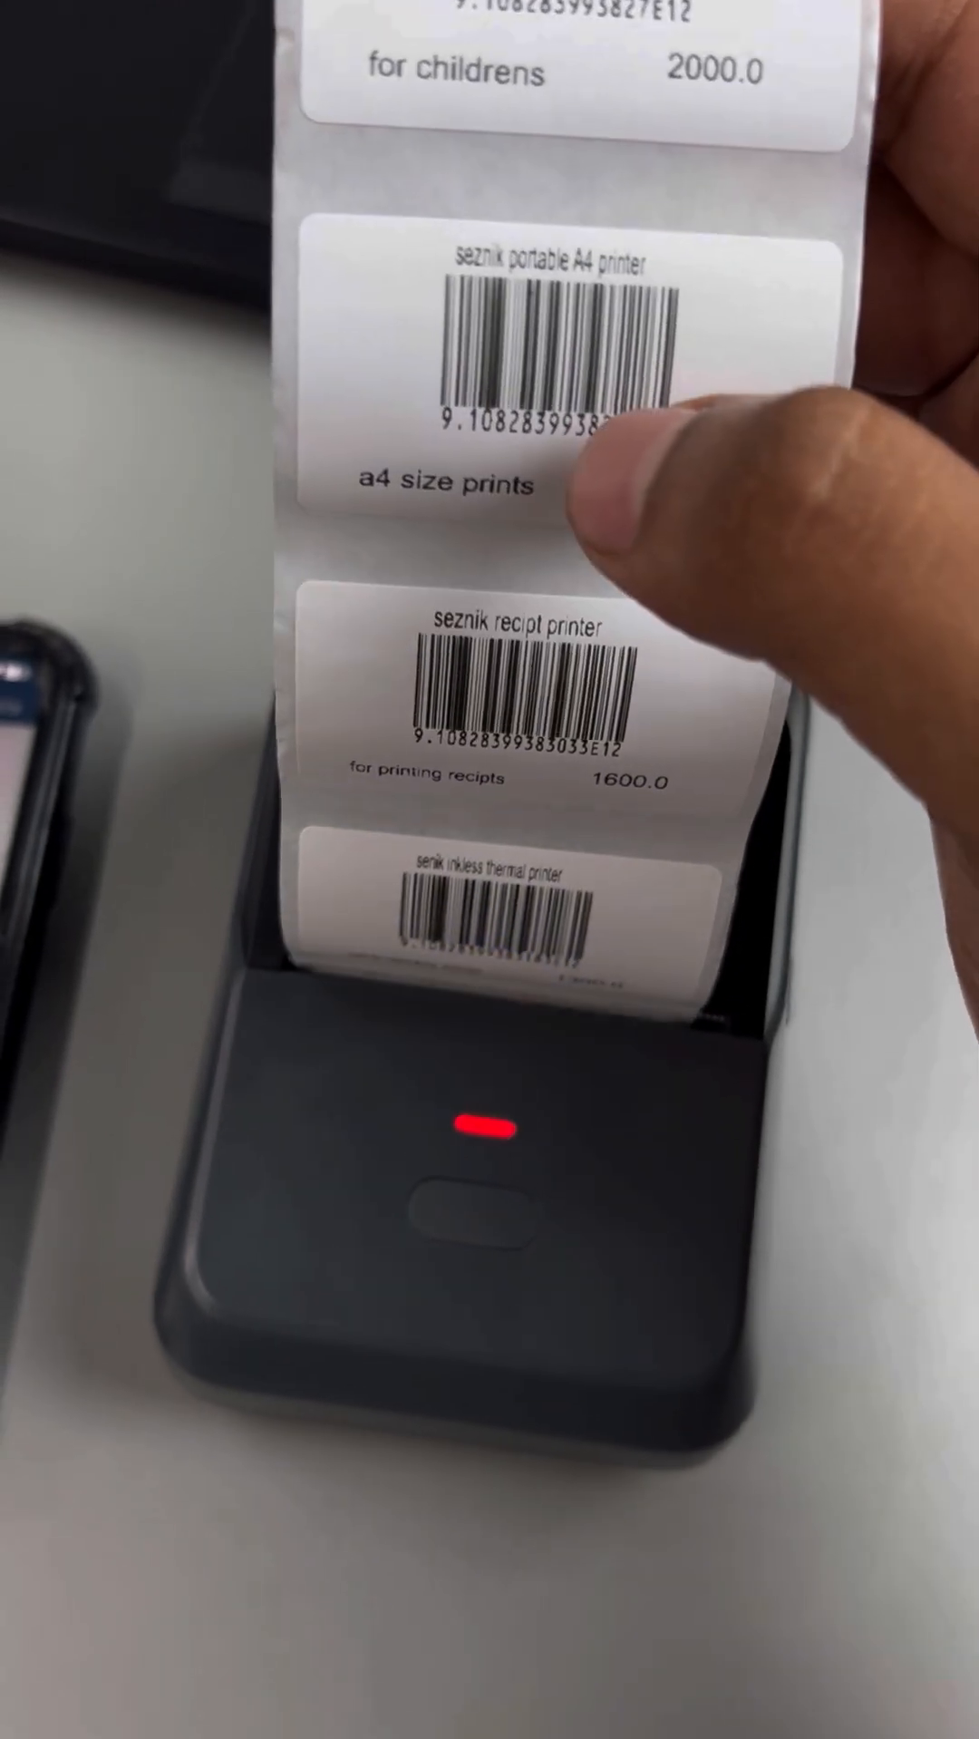